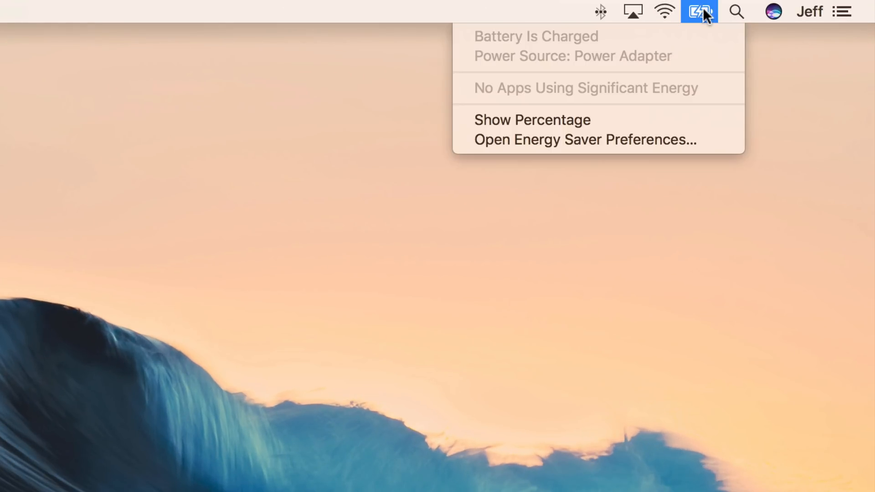
pyautogui.moveTo(585, 45)
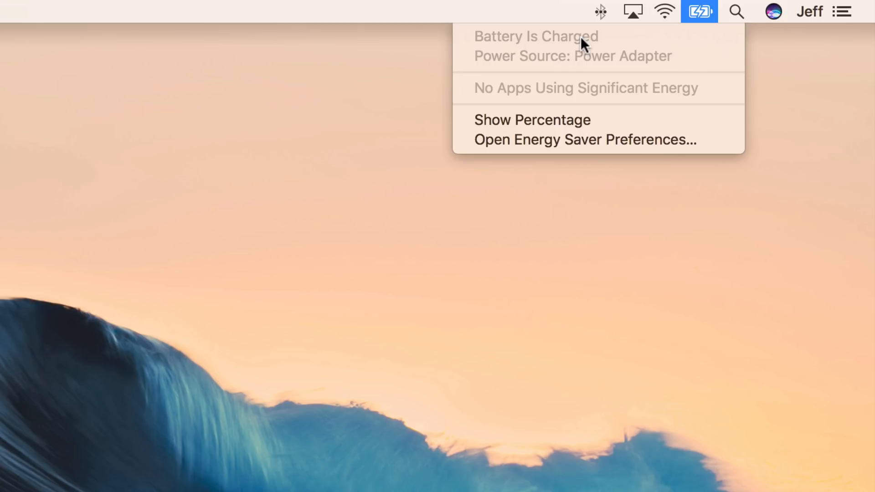
pyautogui.moveTo(514, 50)
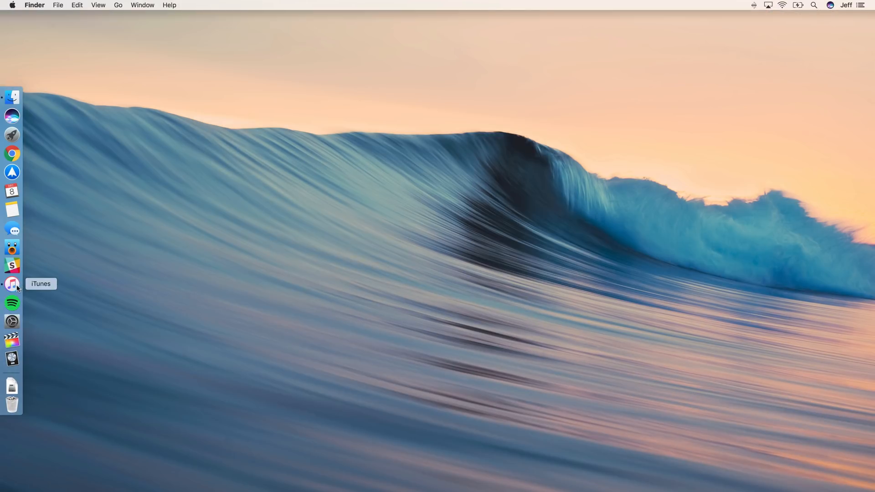
# Step: Launch iTunes from the Dock and browse down and back up through the Movies library
pyautogui.click(12, 284)
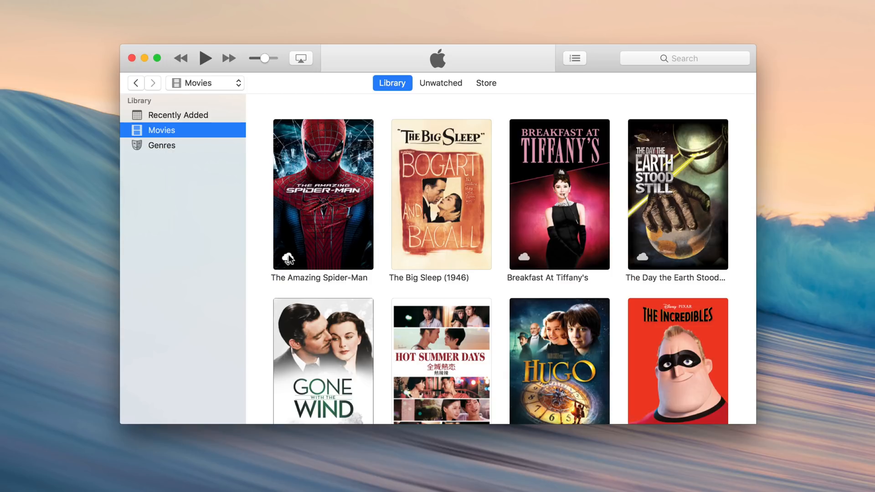
pyautogui.scroll(-3)
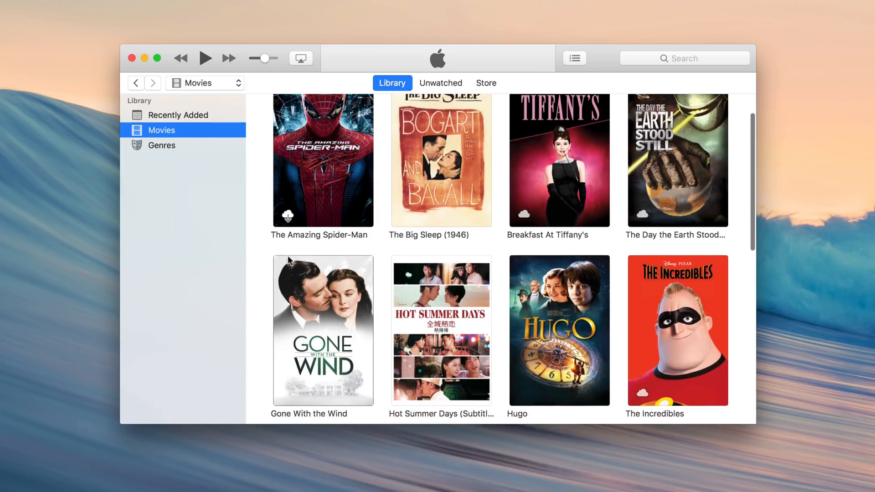
pyautogui.scroll(-3)
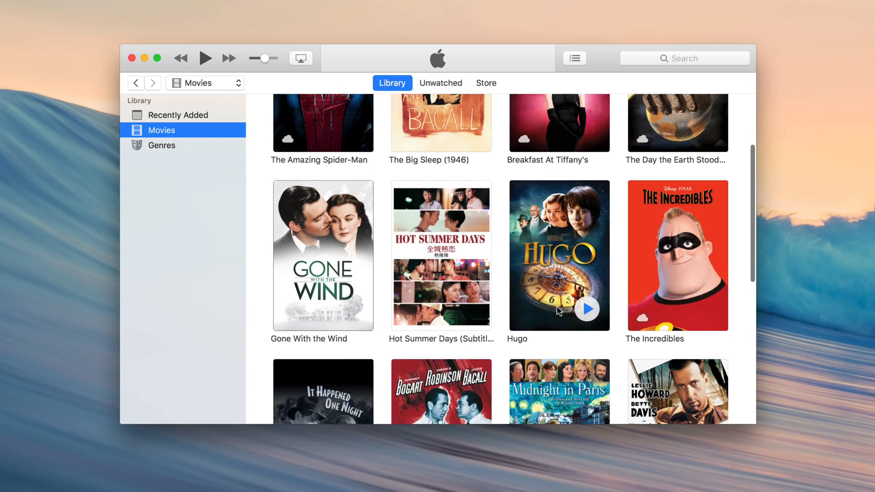
pyautogui.scroll(-3)
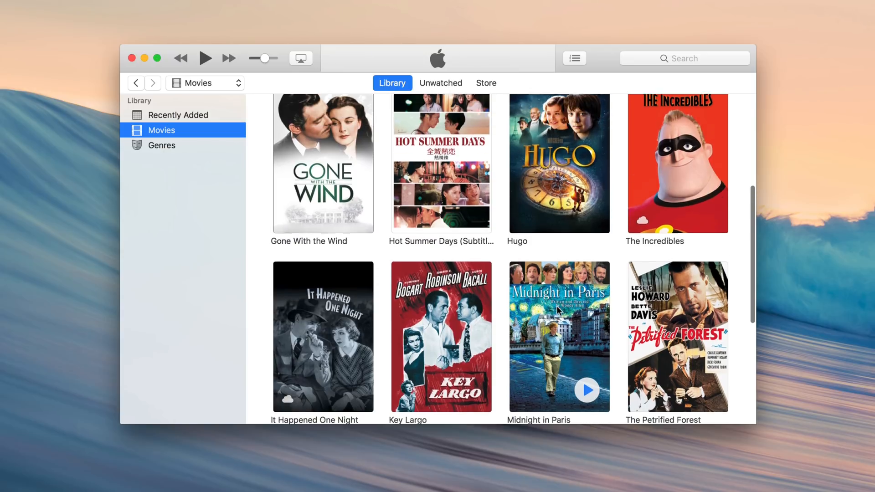
pyautogui.scroll(-3)
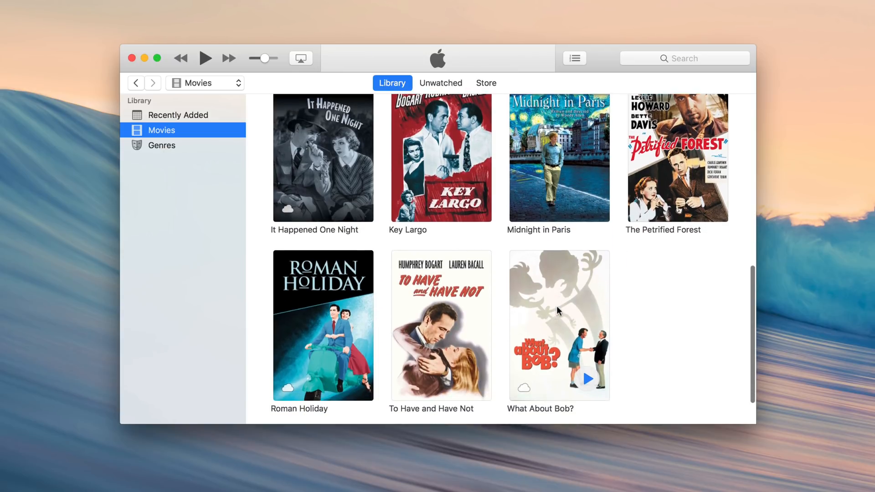
pyautogui.scroll(3)
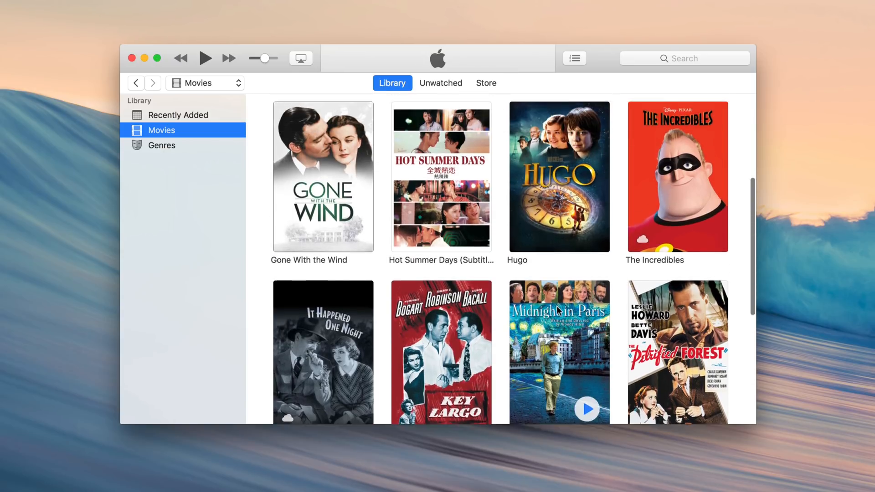
pyautogui.scroll(3)
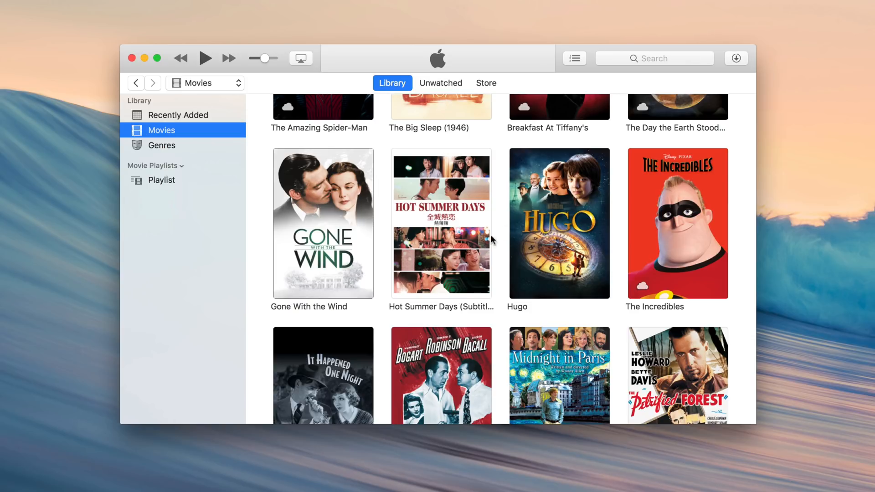
# Step: Check the downloads list and stop the Hugo iTunes Extras download
pyautogui.click(736, 59)
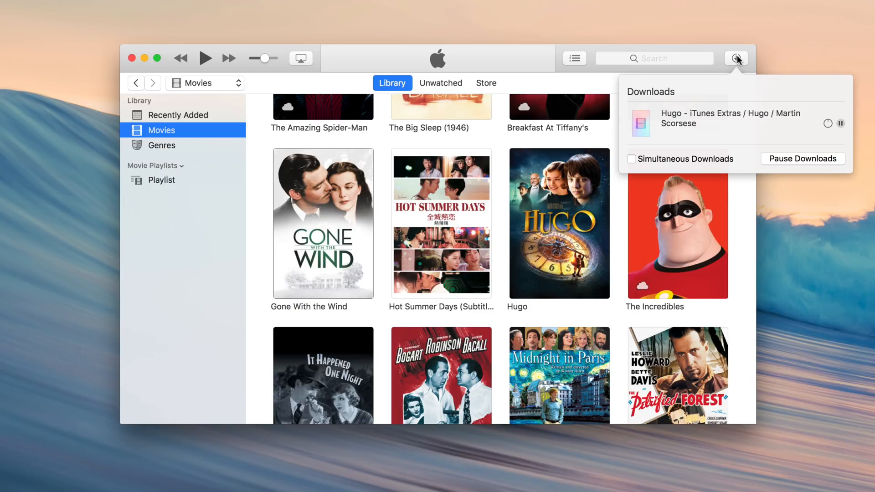
pyautogui.moveTo(837, 125)
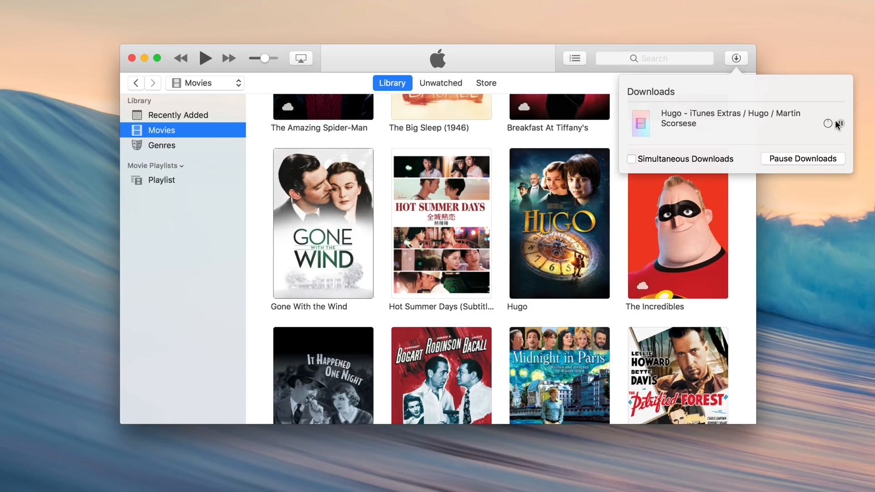
pyautogui.click(802, 158)
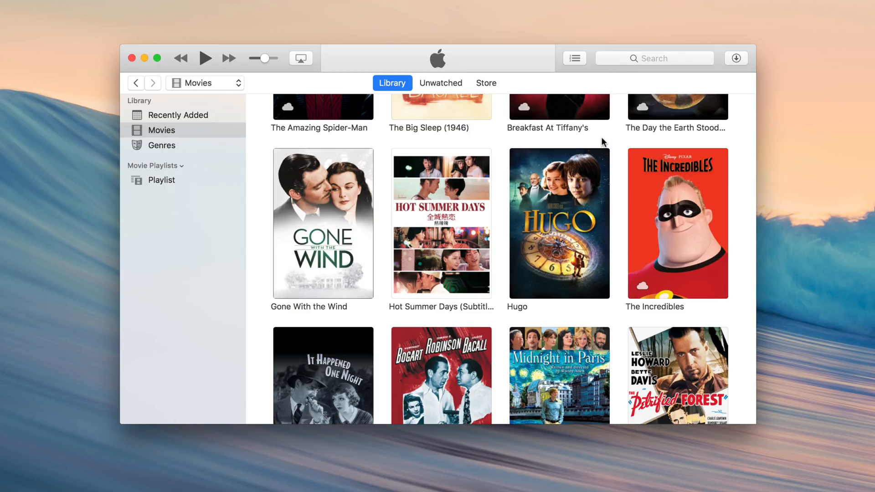
pyautogui.moveTo(442, 243)
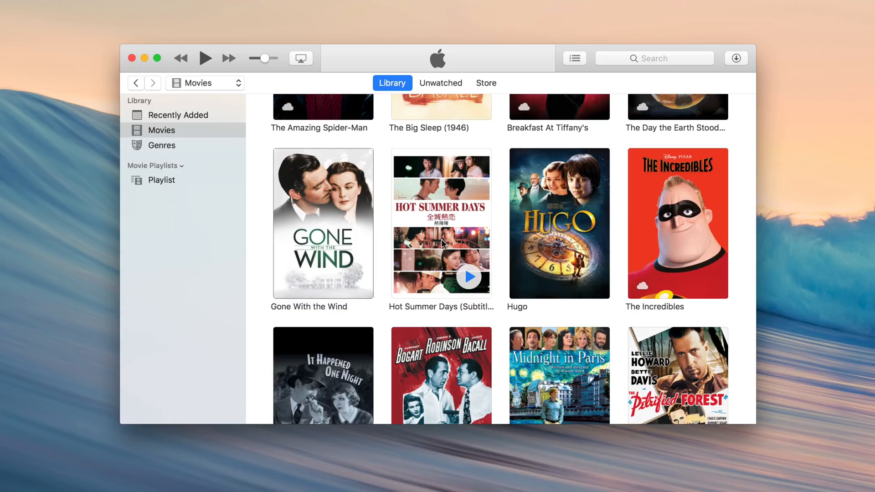
pyautogui.moveTo(444, 244)
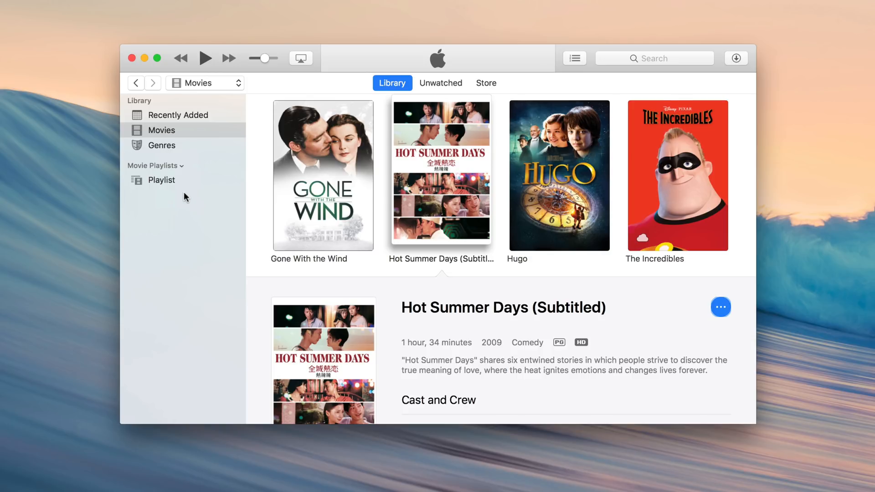
# Step: Remove Hugo - iTunes Extras from the library, leaving Hugo and Hot Summer Days in the playlist
pyautogui.click(162, 180)
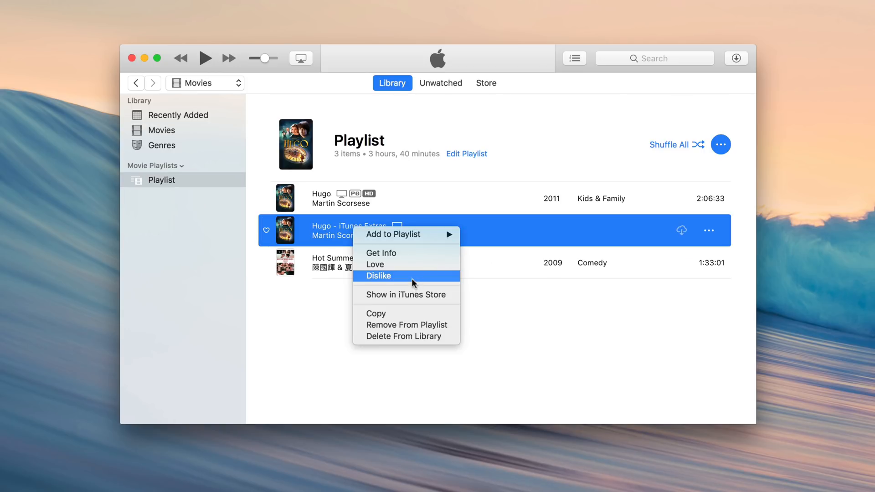
pyautogui.moveTo(412, 336)
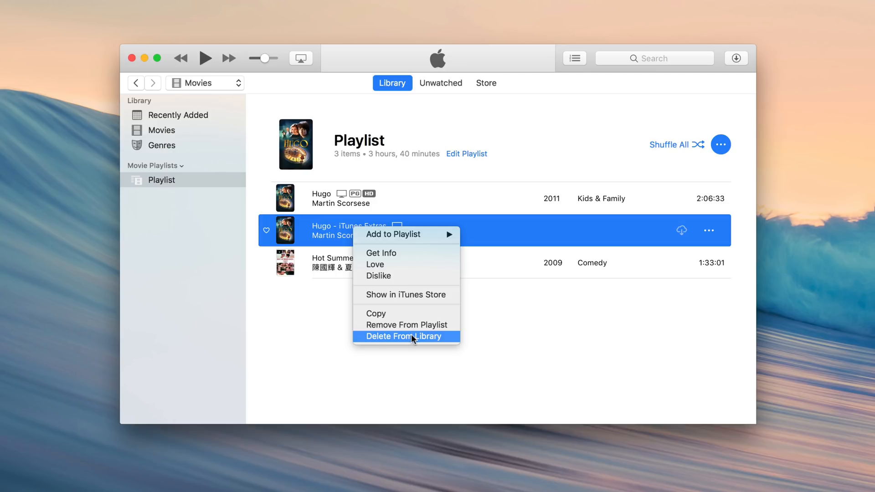
pyautogui.click(406, 325)
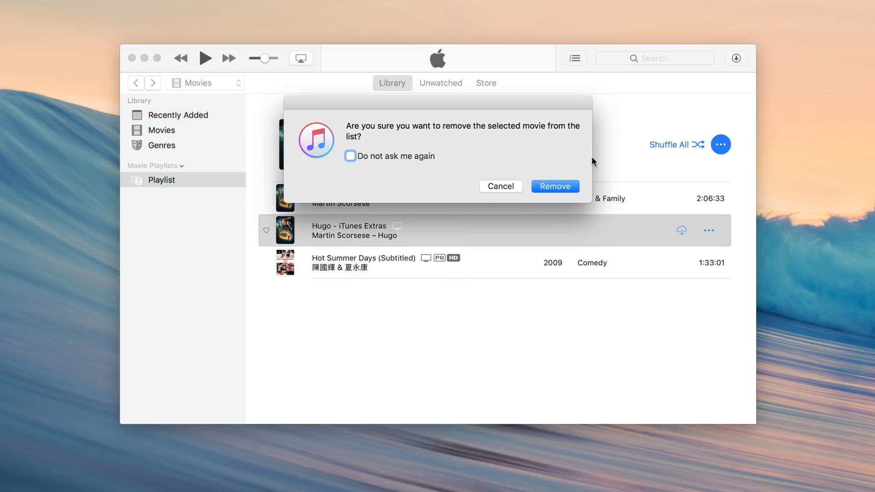
pyautogui.click(554, 186)
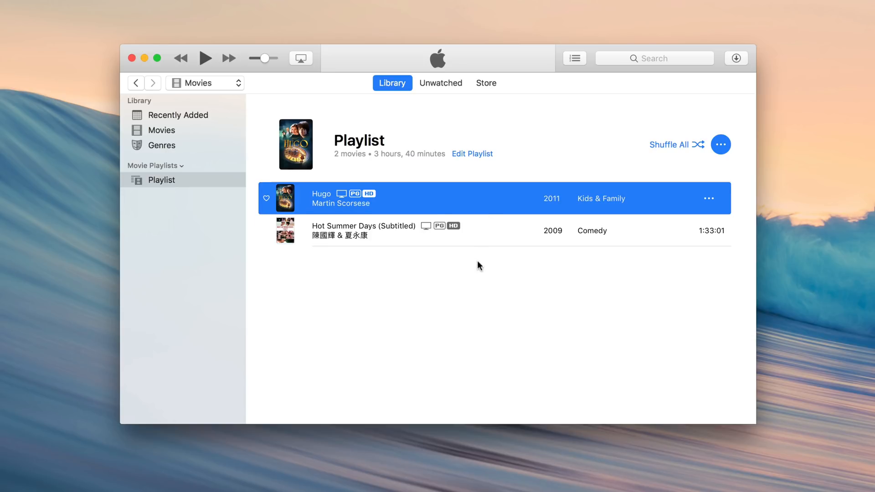
pyautogui.moveTo(474, 246)
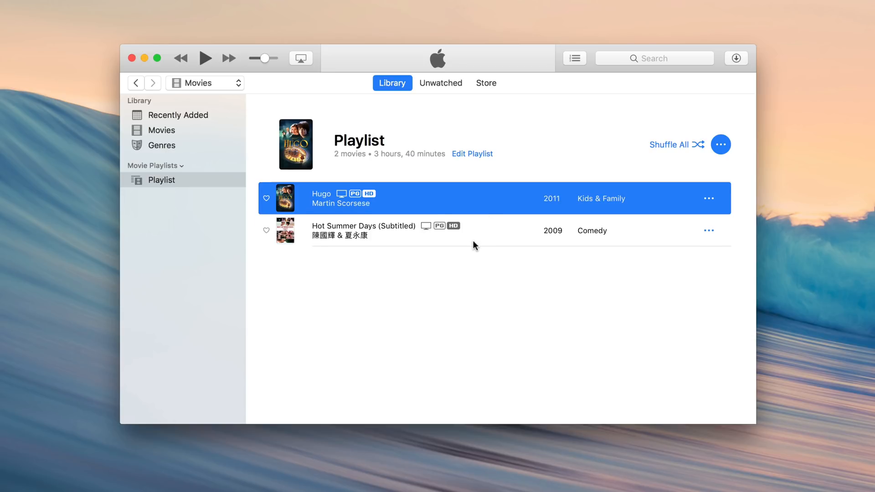
pyautogui.moveTo(478, 243)
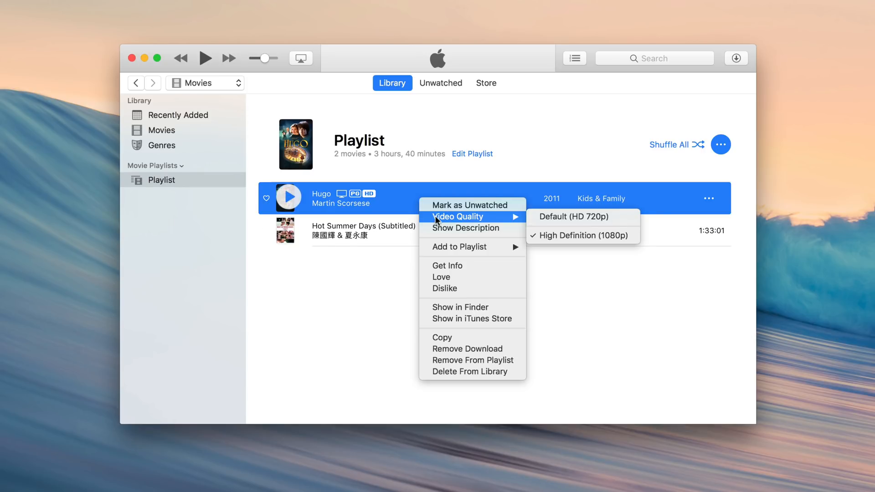
# Step: Check the options for Hot Summer Days without changing anything, then close the iTunes window
pyautogui.rightClick(363, 230)
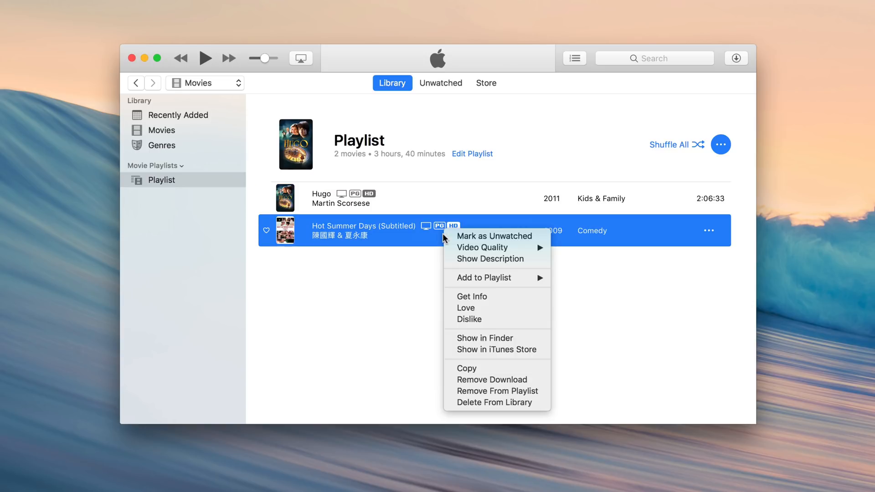
pyautogui.click(318, 309)
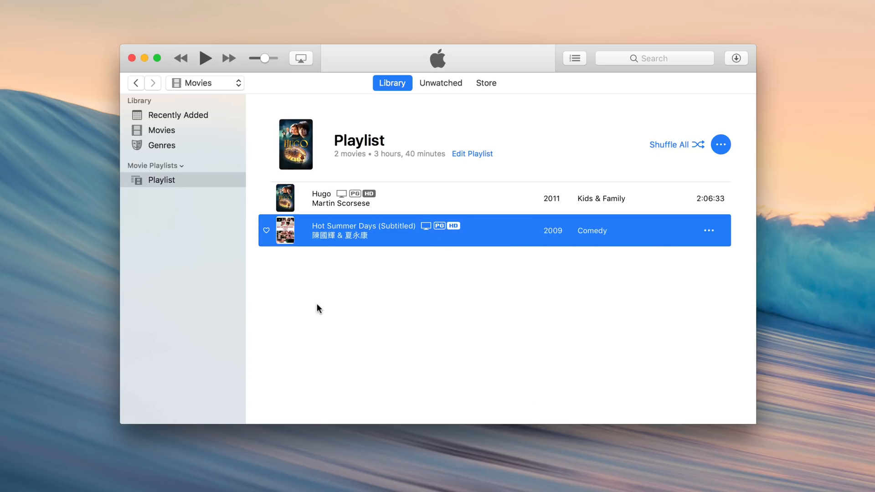
pyautogui.moveTo(165, 74)
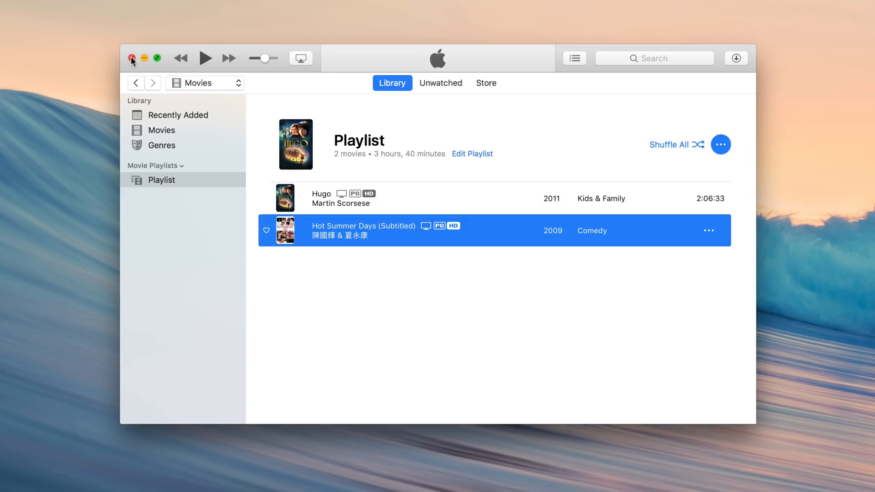
pyautogui.click(131, 58)
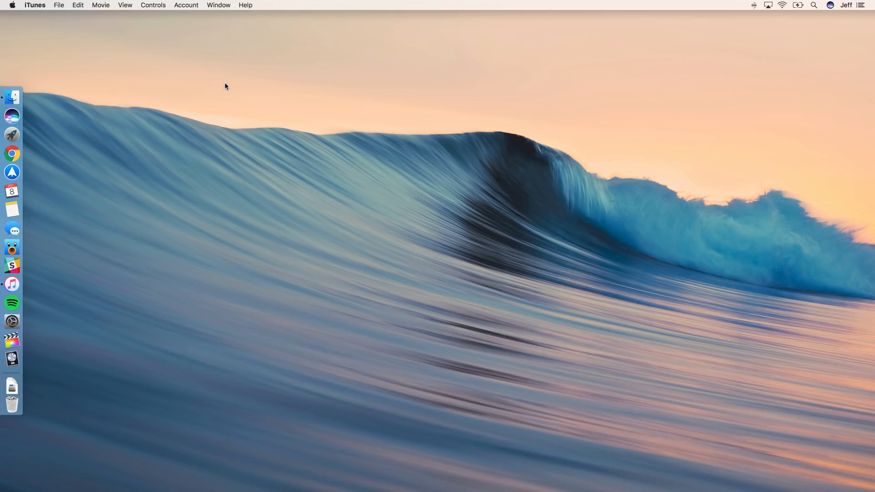
pyautogui.moveTo(172, 101)
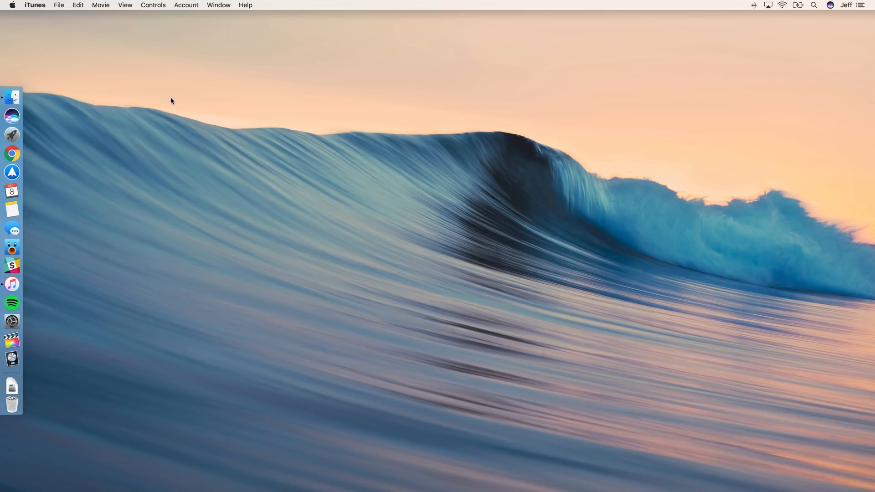
# Step: Search the App Store for 'mr stopwatch' and look over its product page, already owned
pyautogui.click(11, 371)
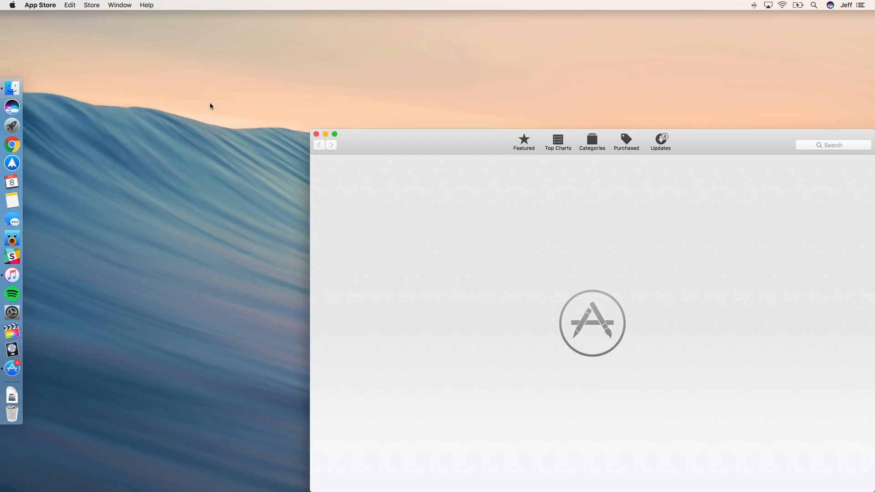
pyautogui.click(523, 141)
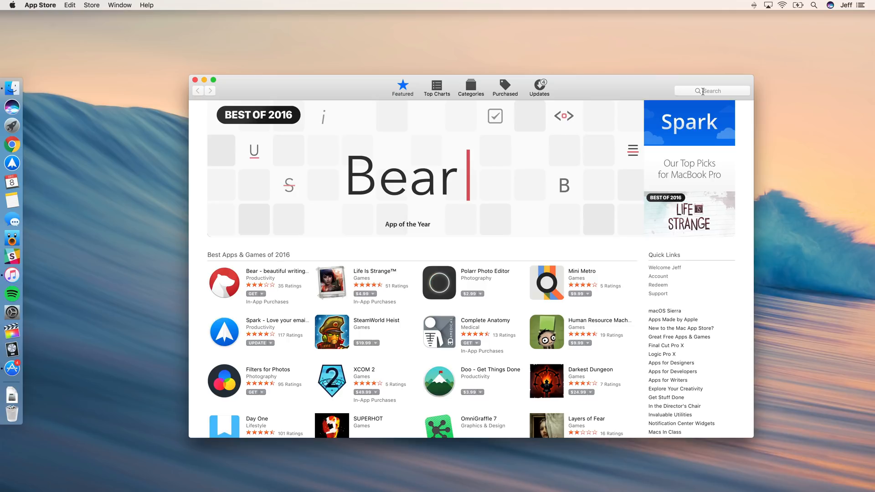
pyautogui.write('mr')
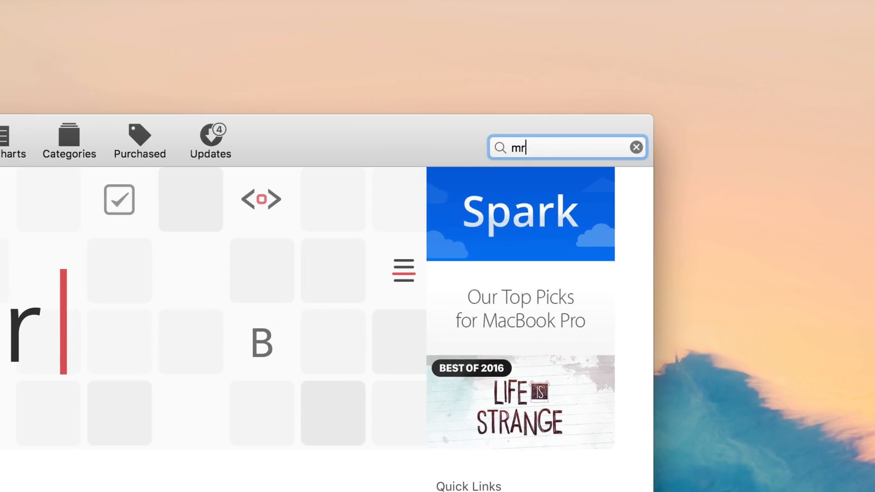
pyautogui.write('stopwatch')
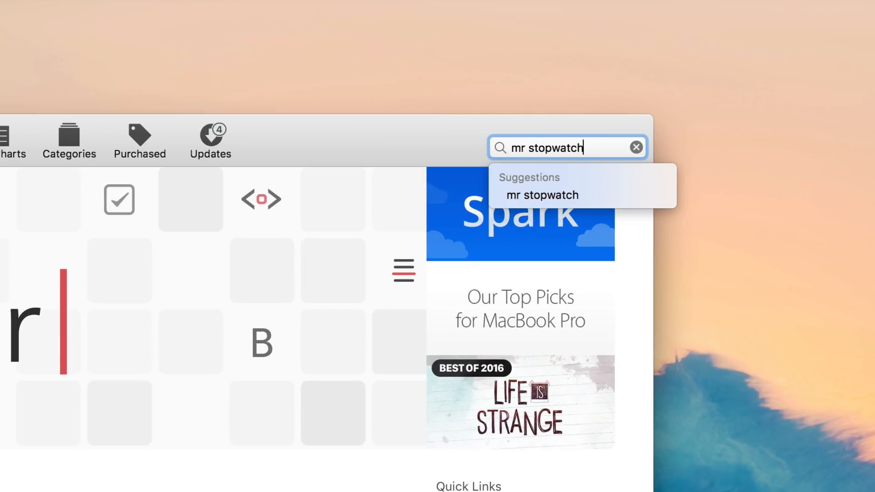
pyautogui.click(540, 195)
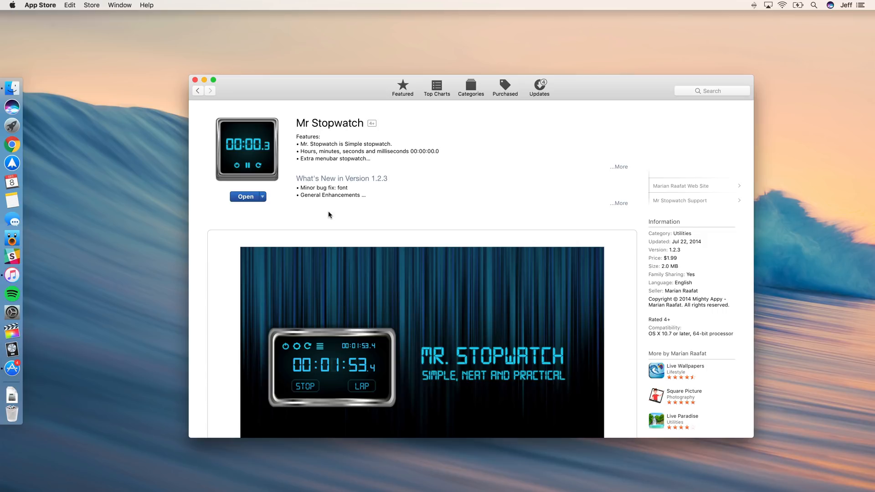
pyautogui.scroll(-3)
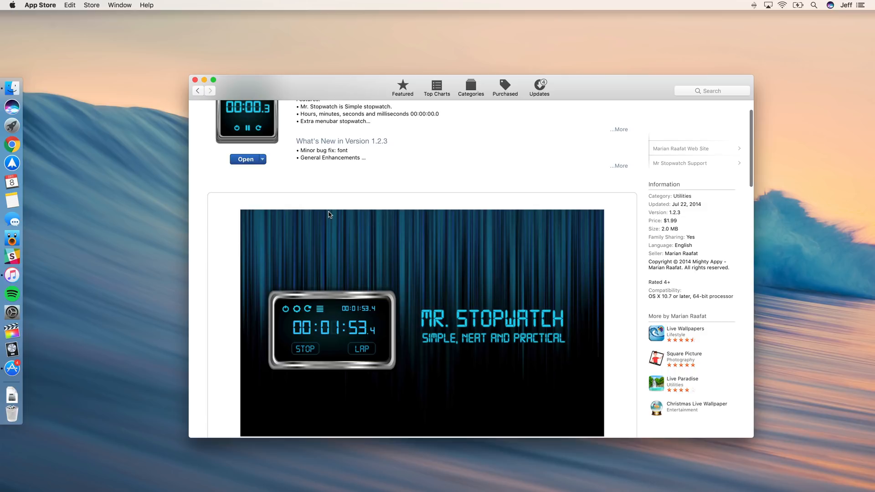
pyautogui.scroll(3)
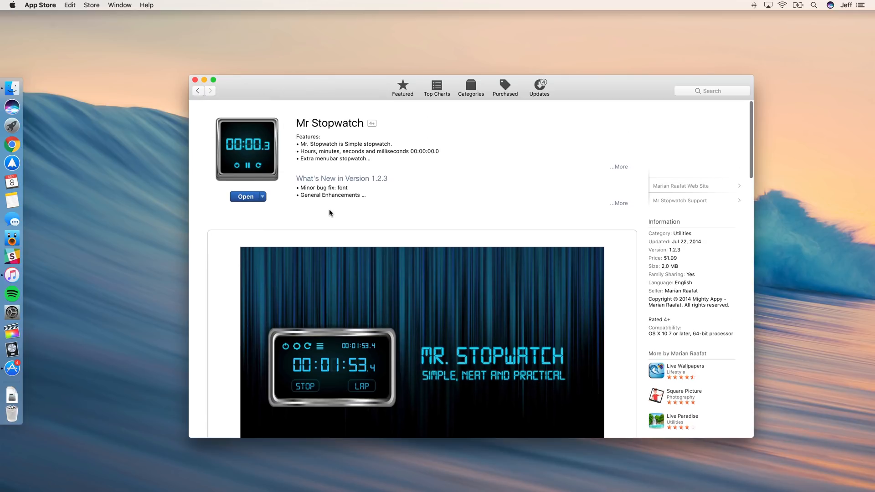
pyautogui.moveTo(258, 131)
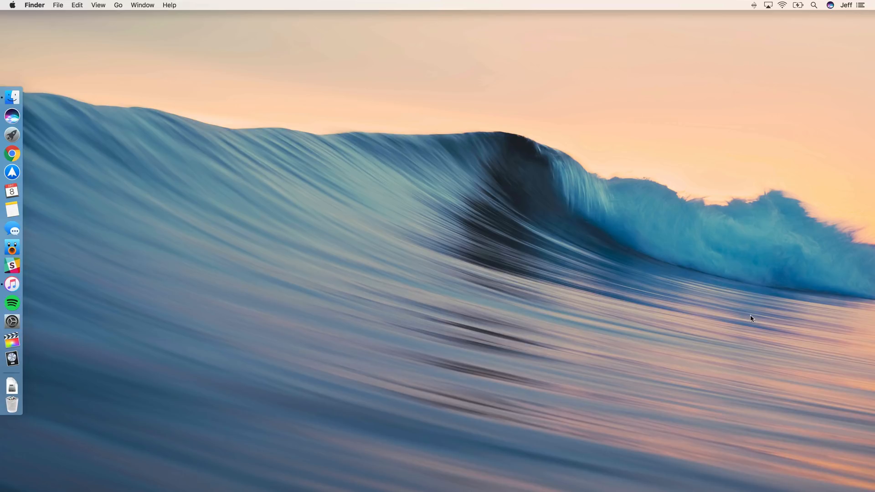
pyautogui.moveTo(80, 40)
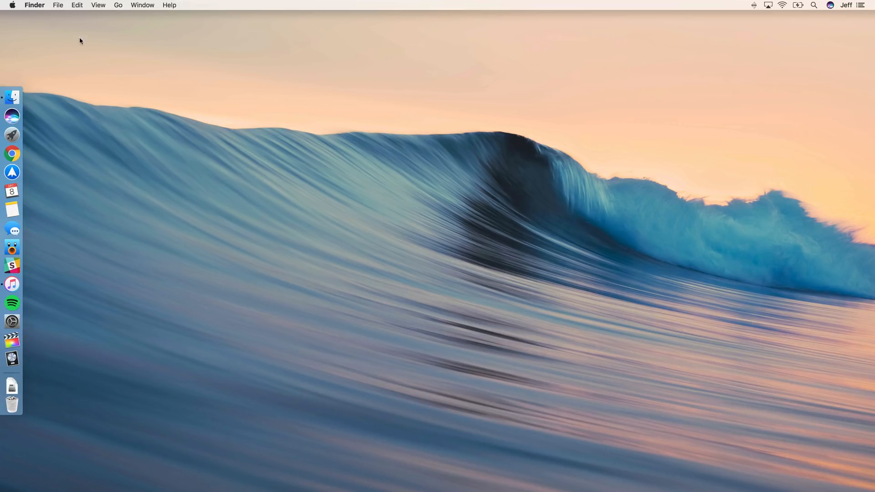
# Step: Restart the Mac from the Apple menu
pyautogui.click(12, 6)
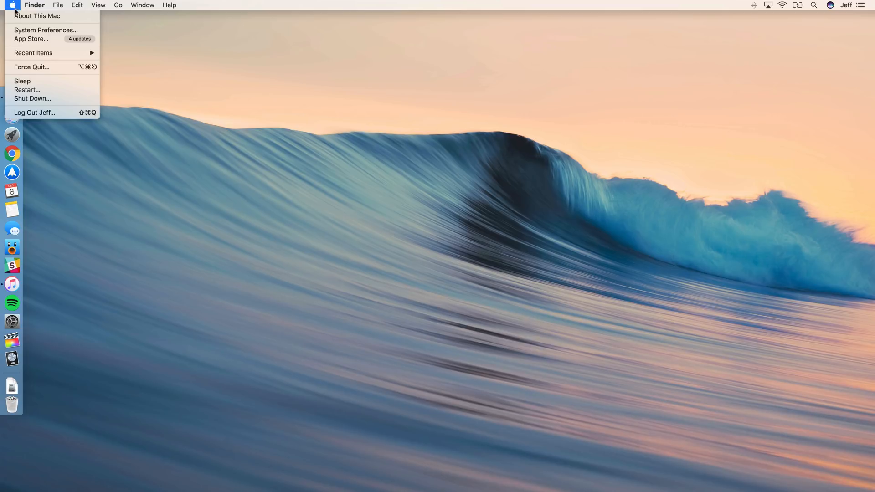
pyautogui.moveTo(51, 90)
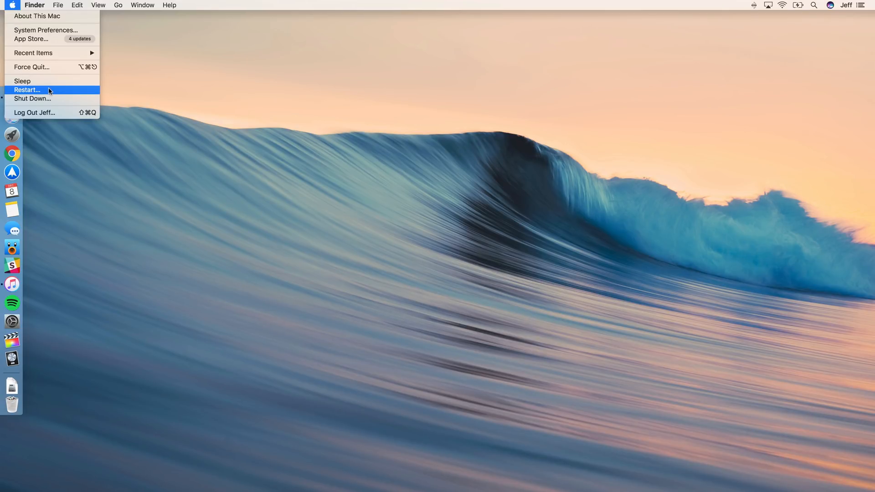
pyautogui.click(27, 90)
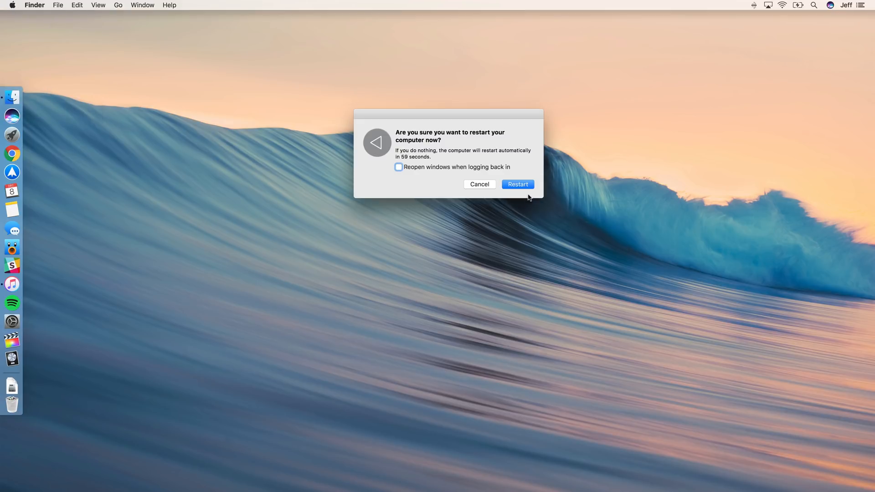
pyautogui.moveTo(527, 195)
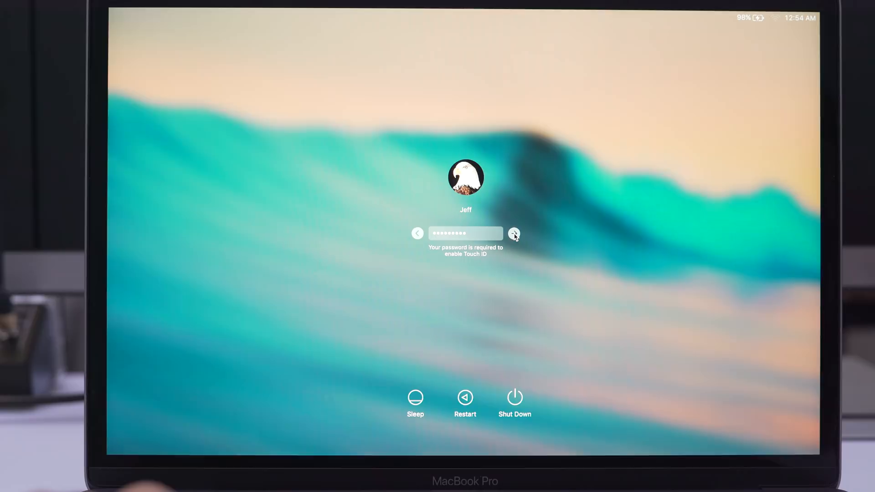
# Step: Log back in after the restart and bring up the Displays settings
pyautogui.click(514, 232)
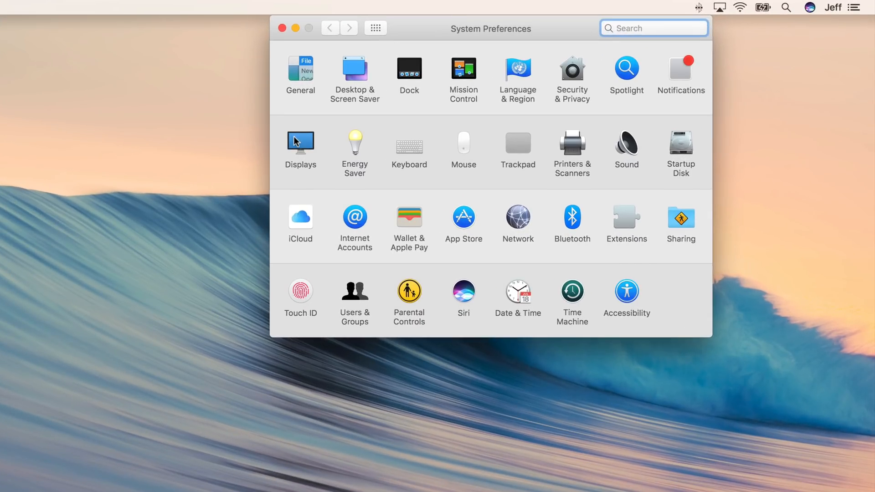
pyautogui.click(300, 141)
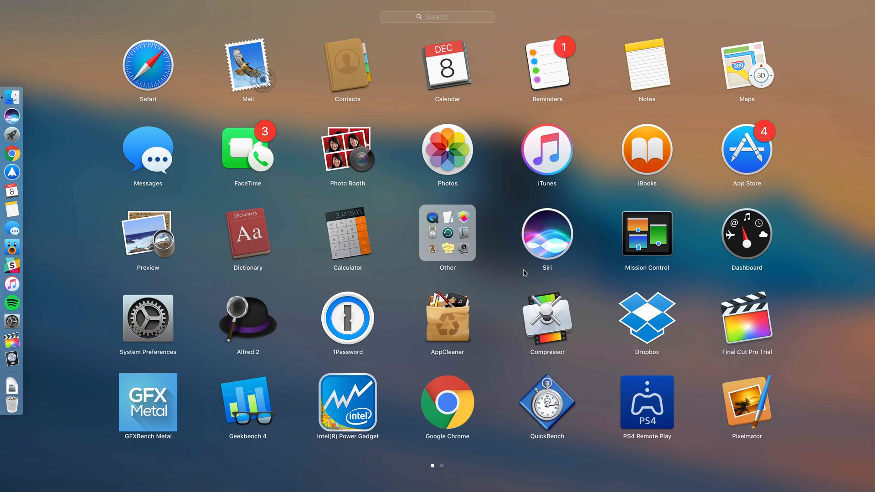
# Step: Launch Mr Stopwatch from Launchpad and hide its window, keeping the timer in the menu bar
pyautogui.hscroll(-3)
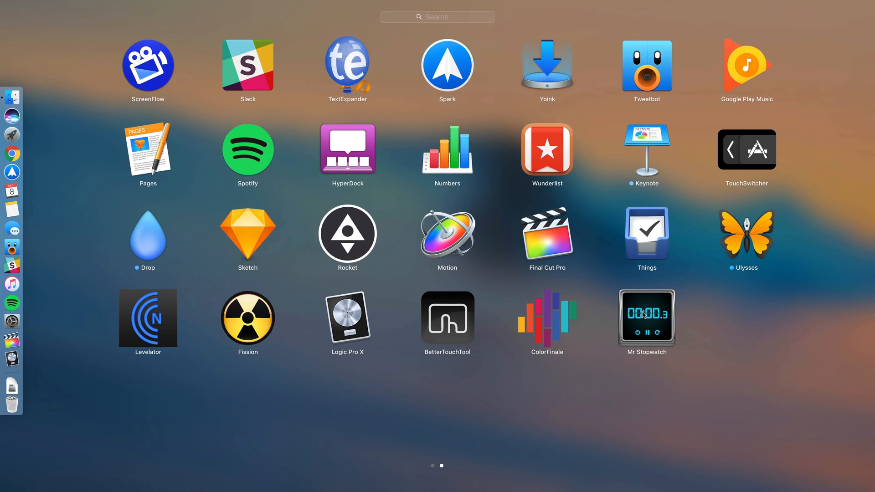
pyautogui.click(645, 320)
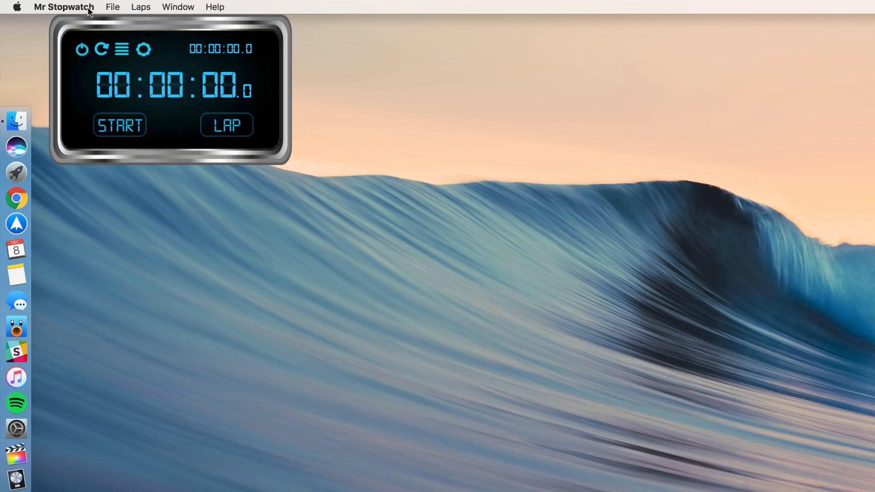
pyautogui.click(64, 6)
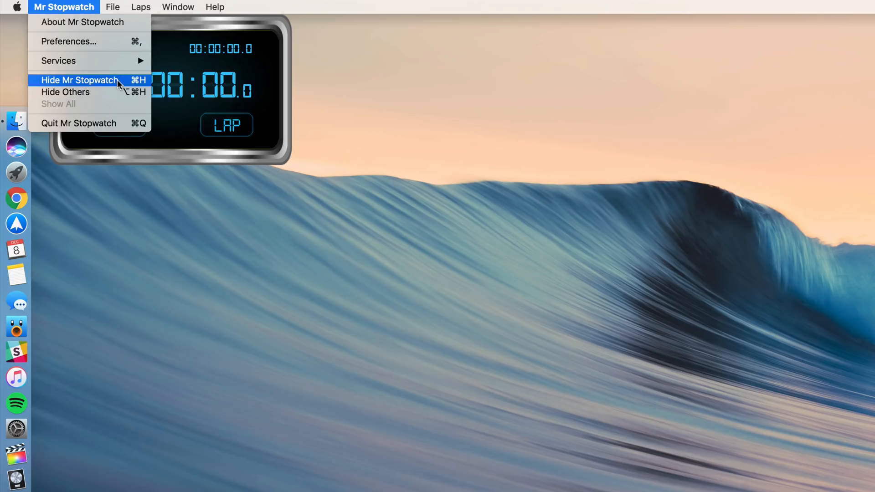
pyautogui.click(78, 81)
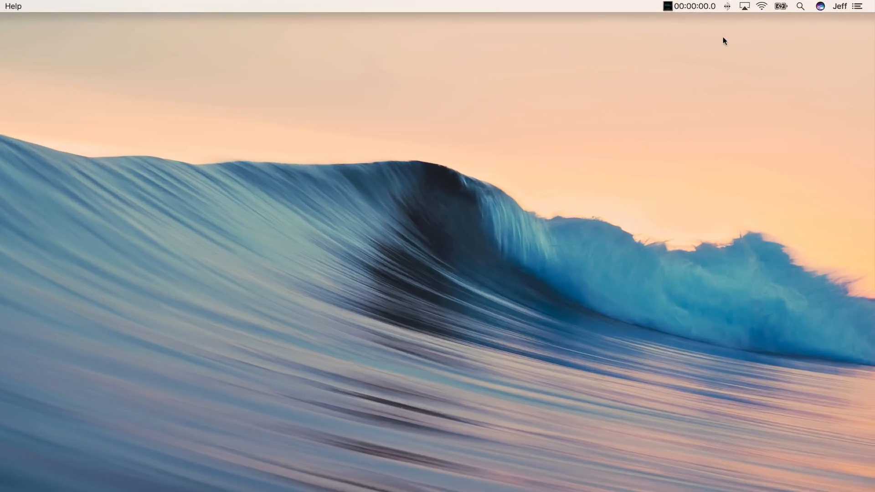
pyautogui.click(694, 6)
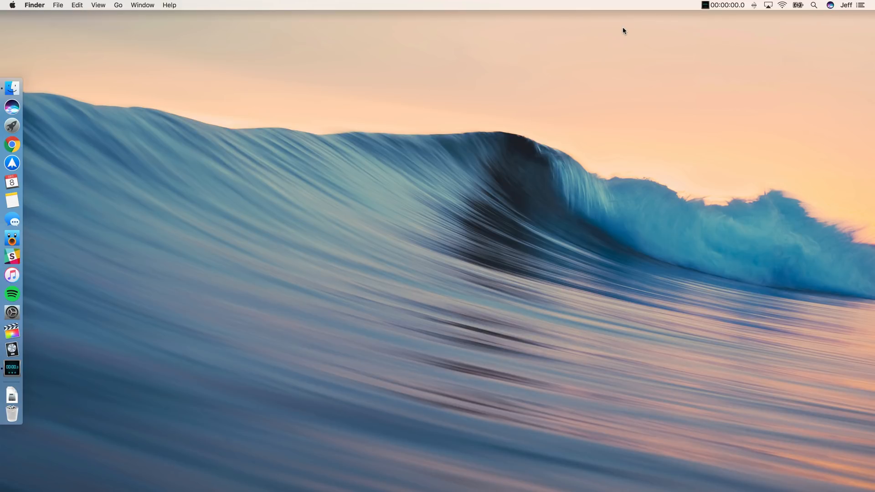
pyautogui.moveTo(12, 275)
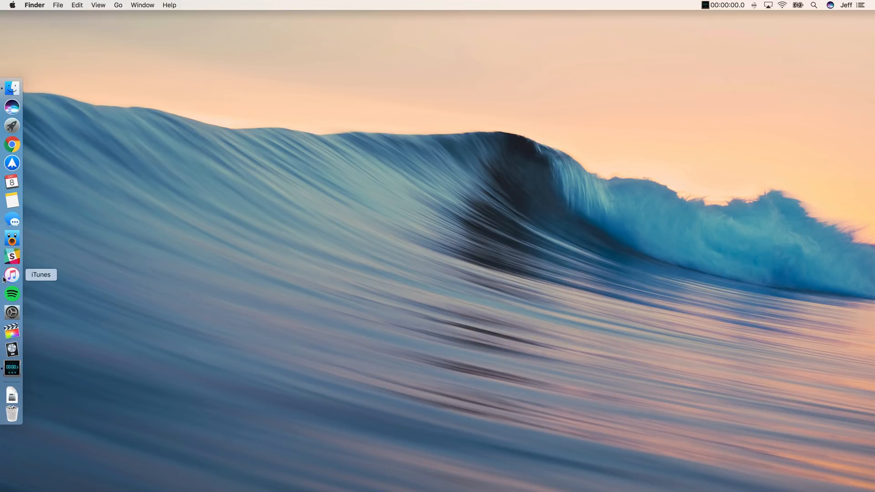
# Step: Launch iTunes and start playing Hugo from the two-movie playlist
pyautogui.click(12, 274)
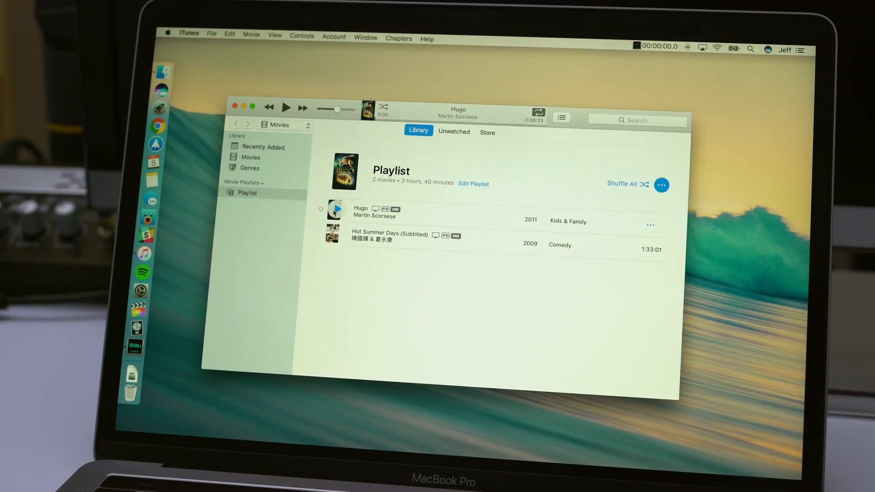
pyautogui.doubleClick(333, 213)
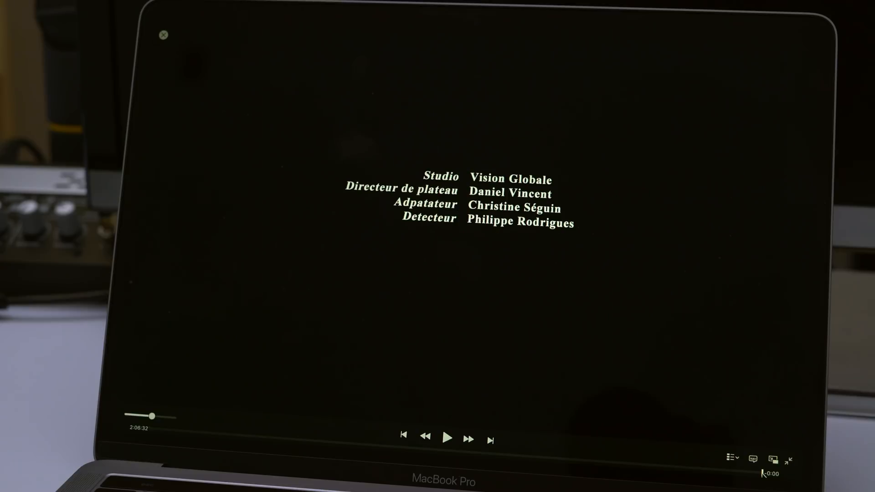
# Step: Skip to Hot Summer Days, pause and resume it, then start the menu bar stopwatch timing the test
pyautogui.click(447, 438)
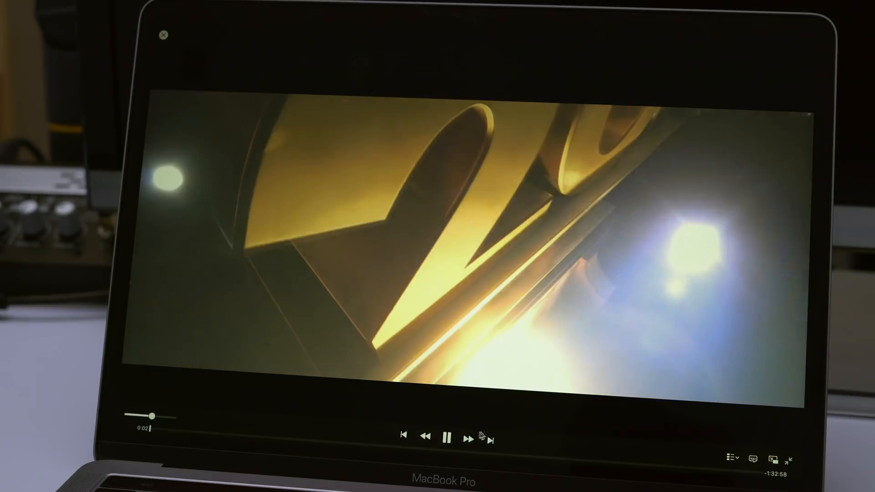
pyautogui.click(448, 437)
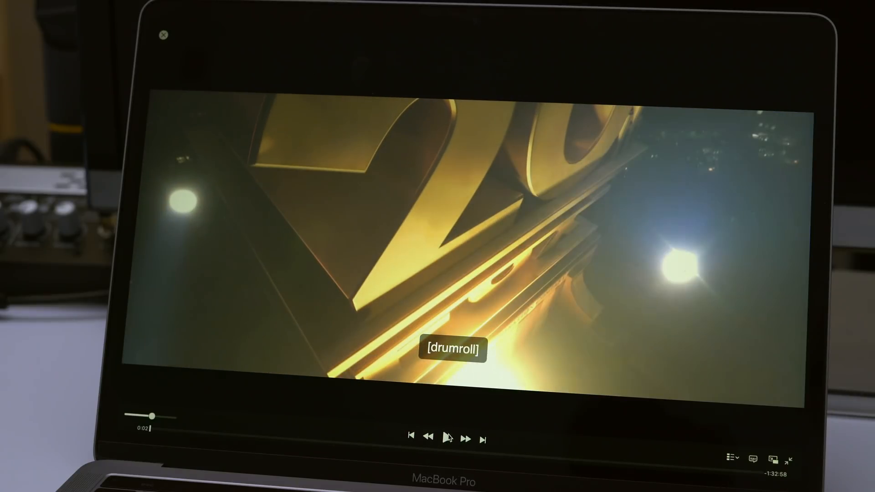
pyautogui.click(448, 438)
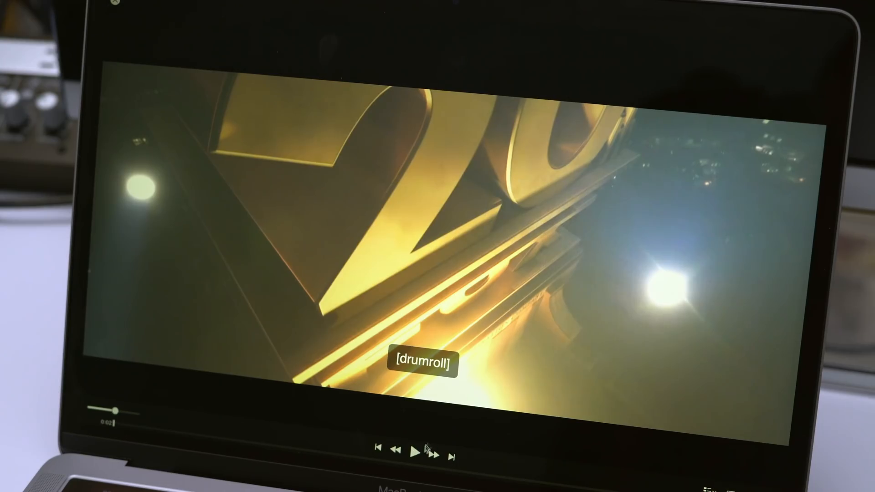
pyautogui.moveTo(638, 134)
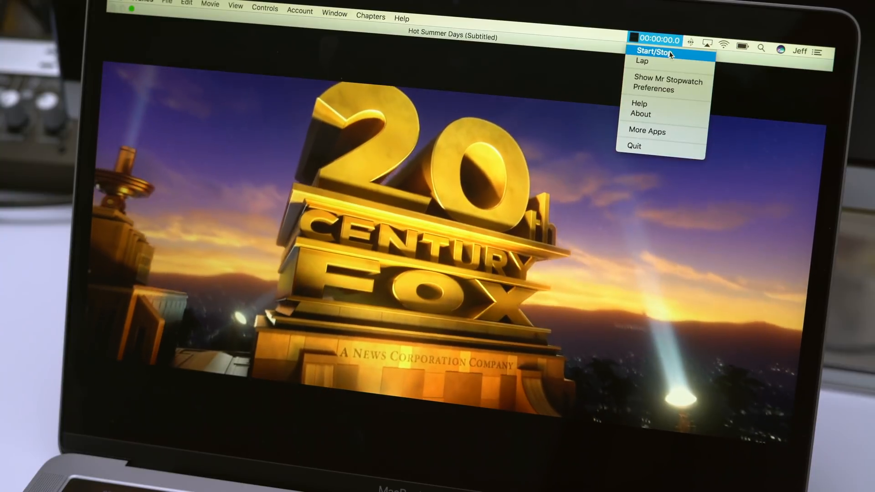
pyautogui.click(653, 52)
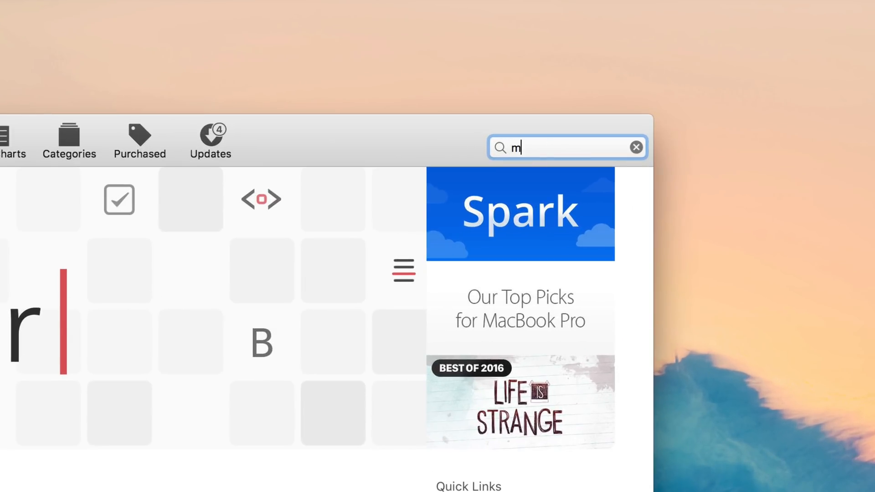
# Step: Search the App Store for 'mr stopwatch' and bring up the Mr Stopwatch page
pyautogui.write('r stopwatch')
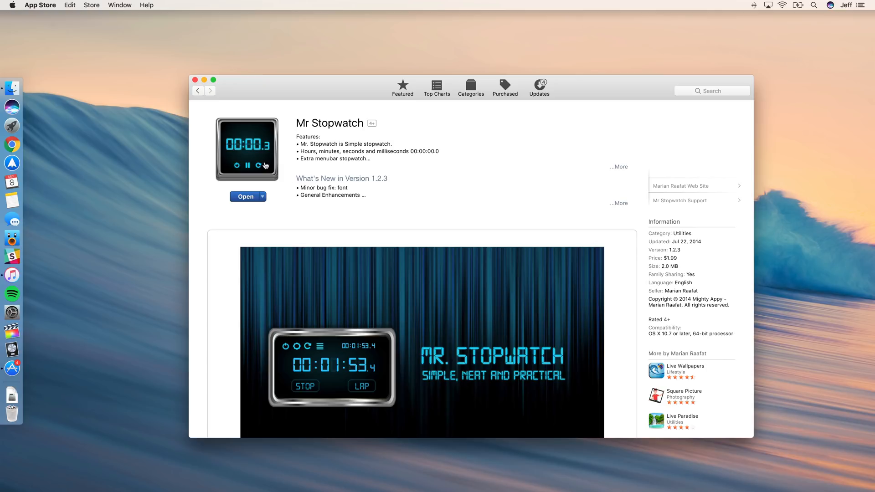
pyautogui.moveTo(329, 215)
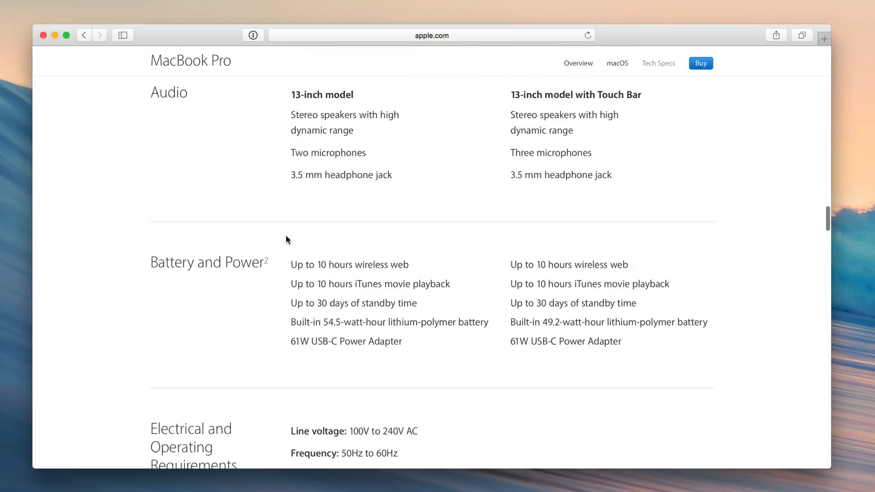
# Step: Scroll the MacBook Pro tech specs to the battery playback claim and test footnotes, then reach the Apple menu
pyautogui.scroll(-3)
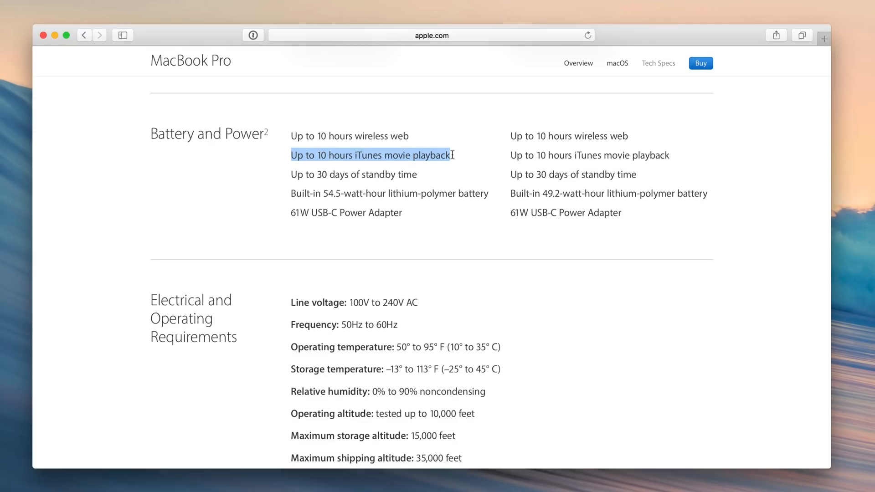
pyautogui.scroll(-3)
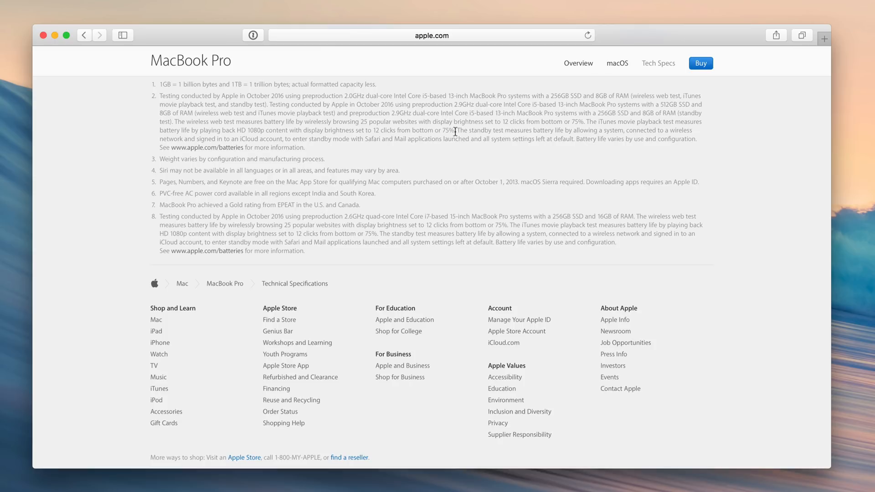
pyautogui.click(11, 6)
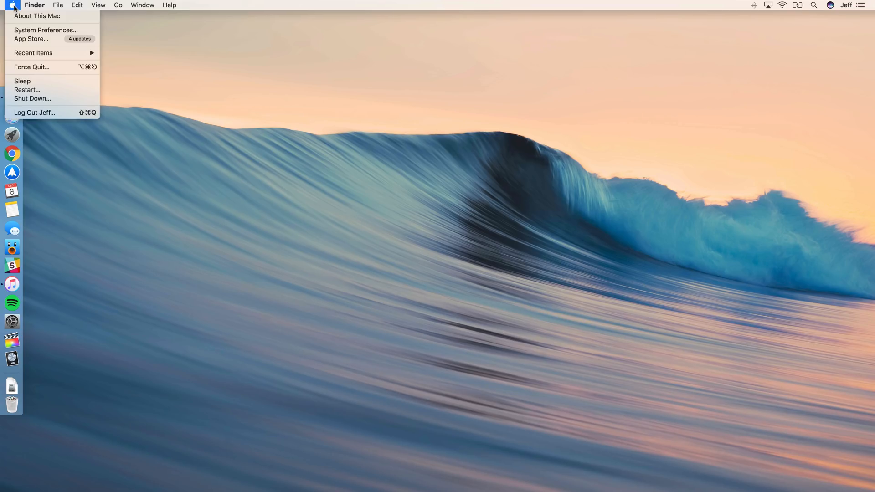
pyautogui.moveTo(26, 90)
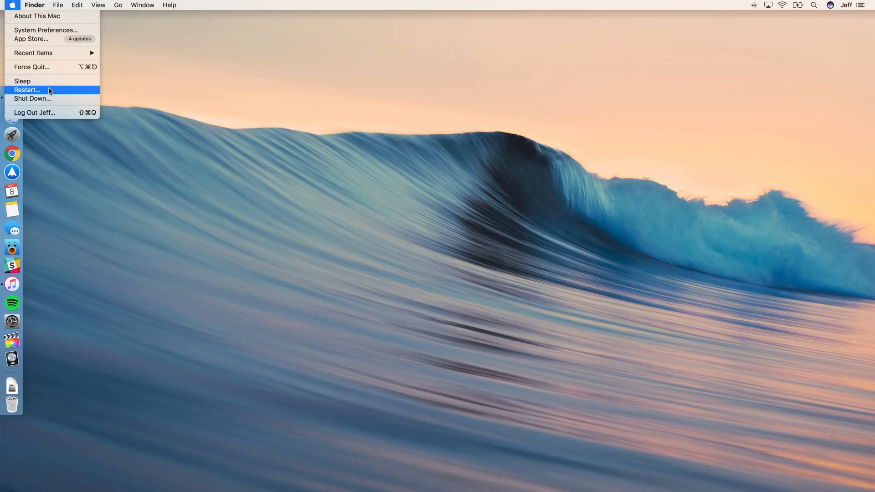
# Step: Choose Restart… from the Apple menu to bring up the restart confirmation
pyautogui.click(26, 90)
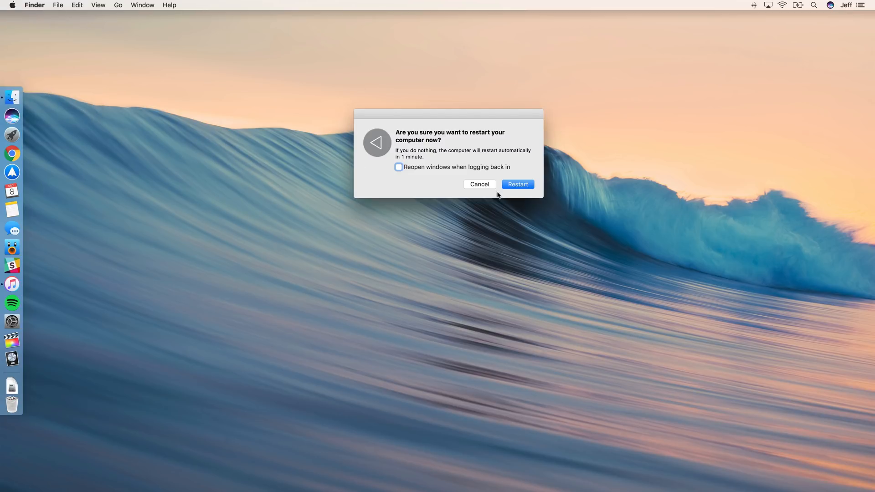